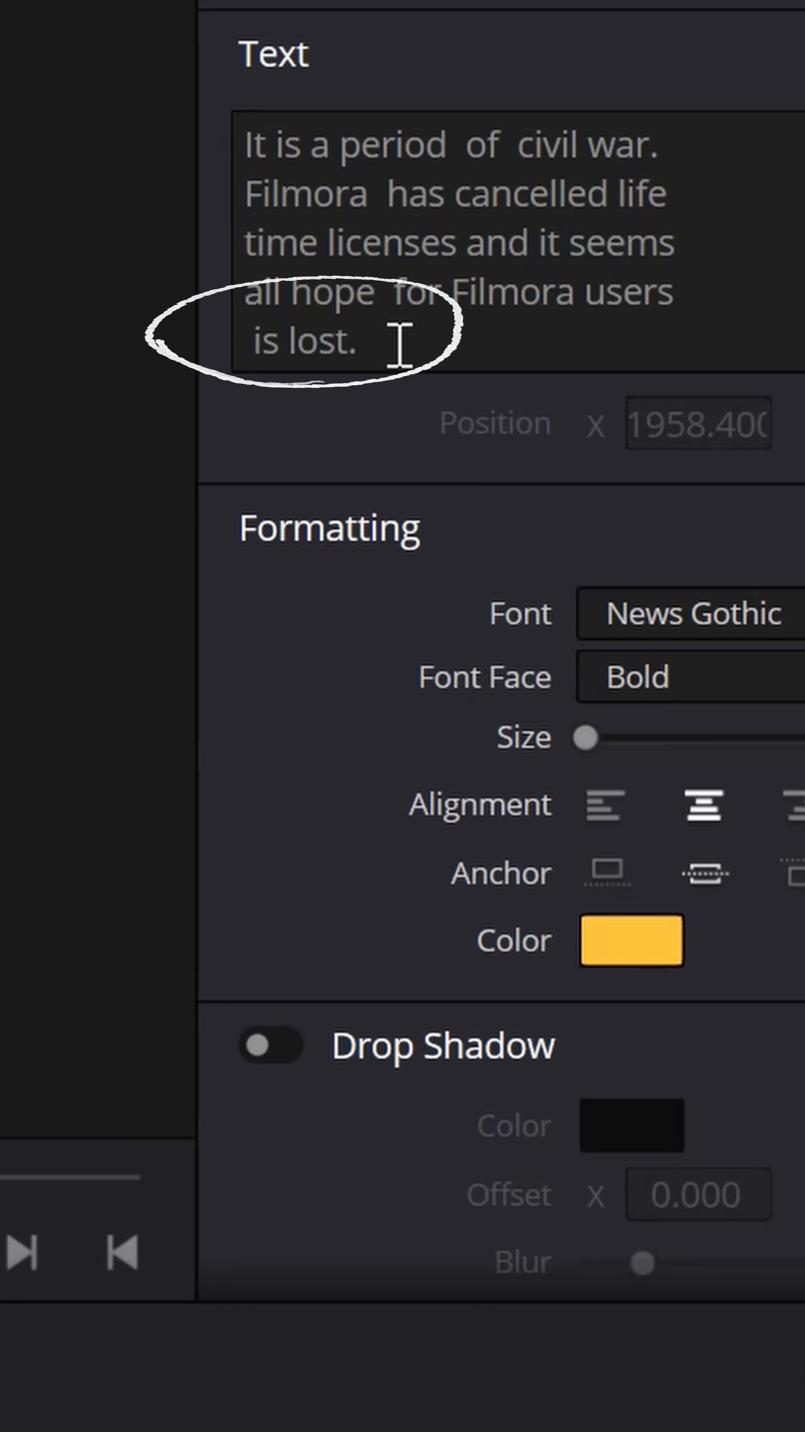
# Finish the crawl message text and style it bold, centred, yellow News Gothic
pyautogui.click(614, 330)
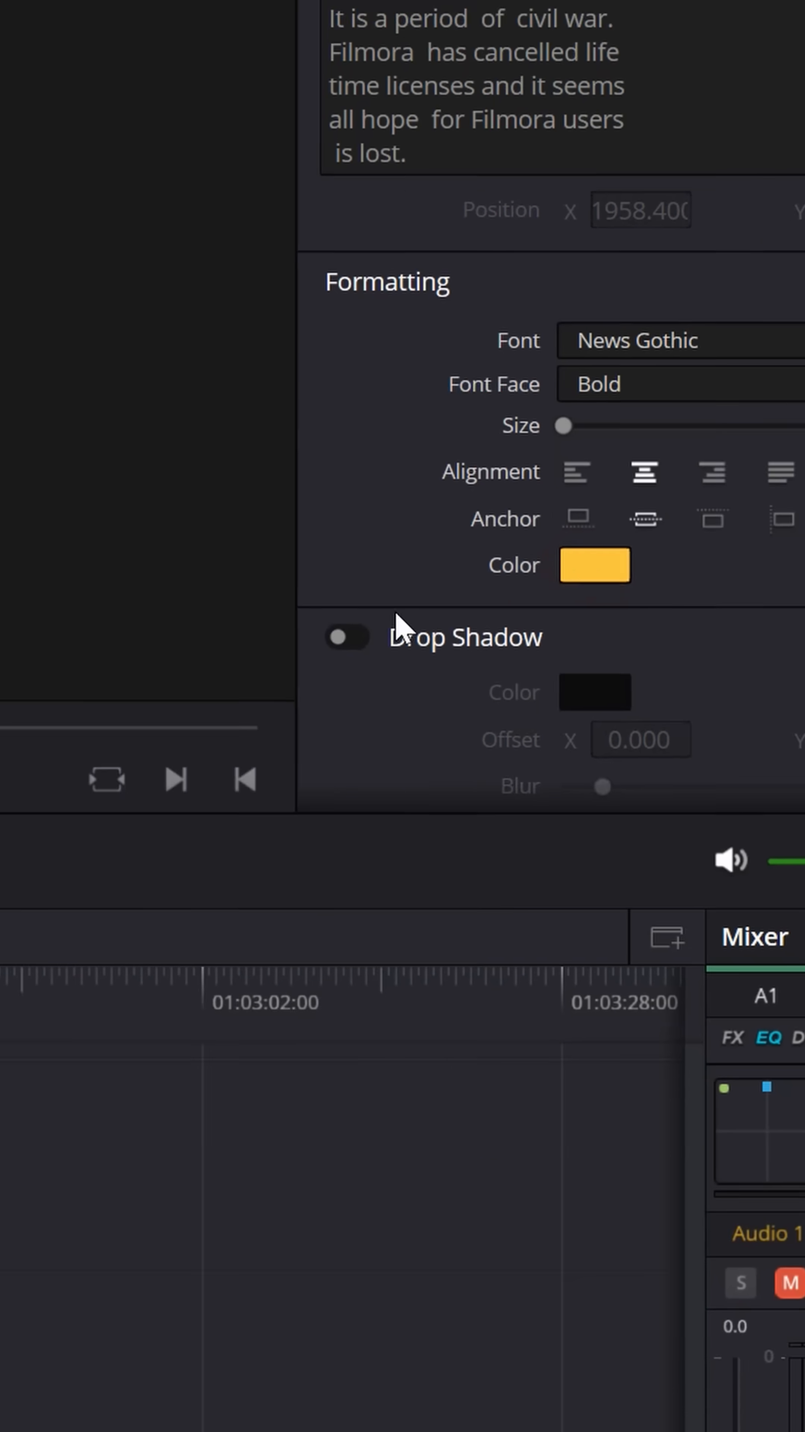
pyautogui.click(594, 567)
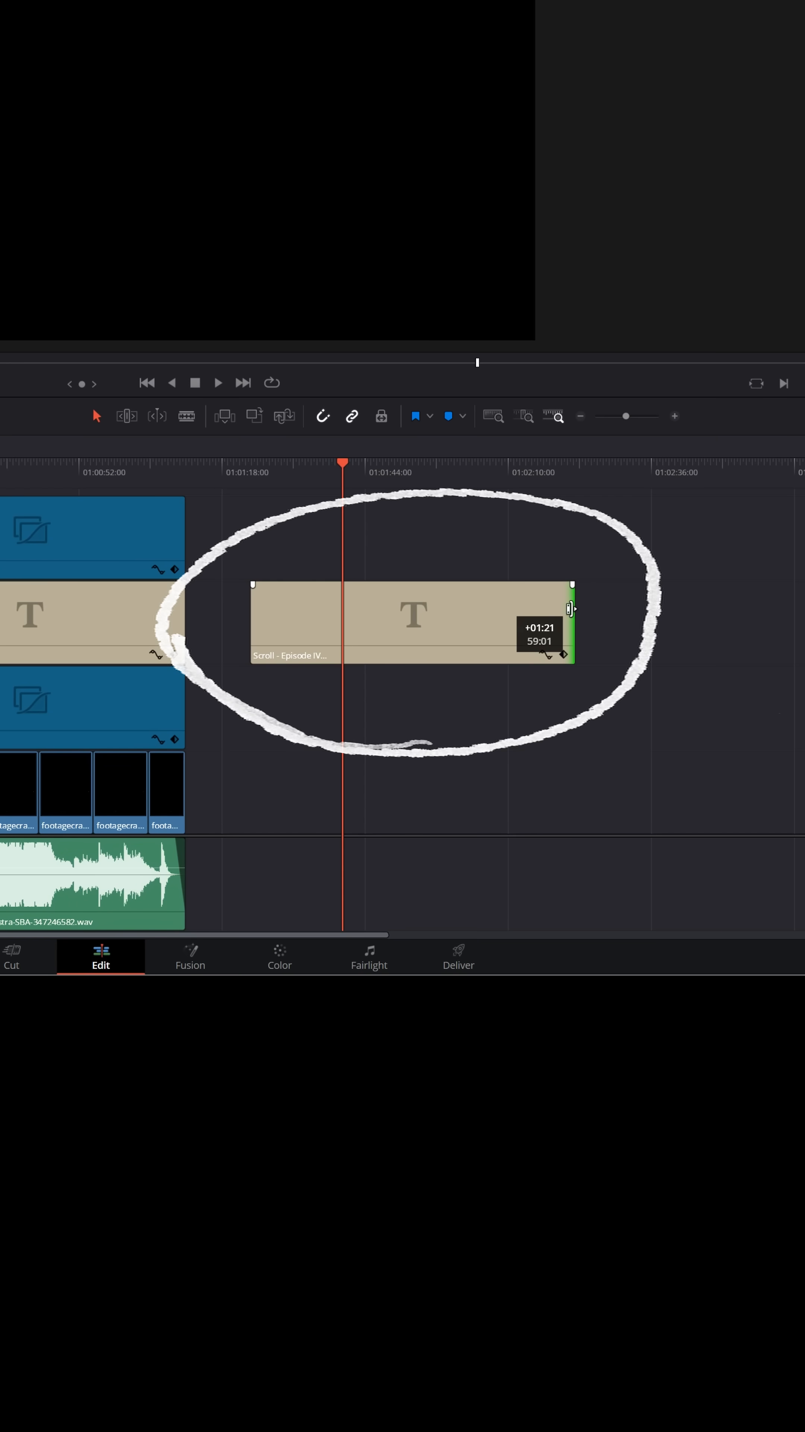
# Extend the Scroll title clip's duration, then preview the crawl inside it
pyautogui.moveTo(570, 609); pyautogui.dragTo(740, 621)
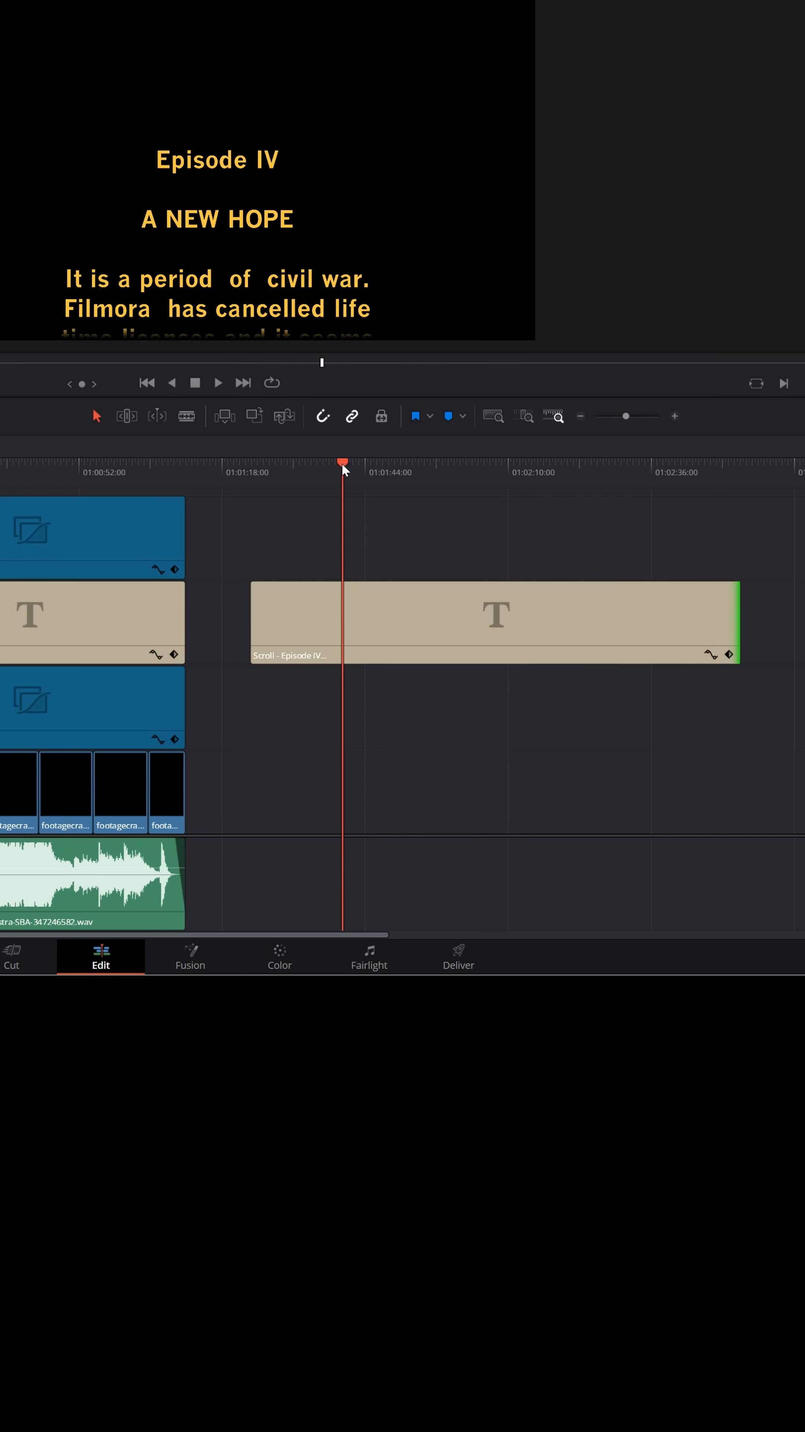
pyautogui.click(218, 383)
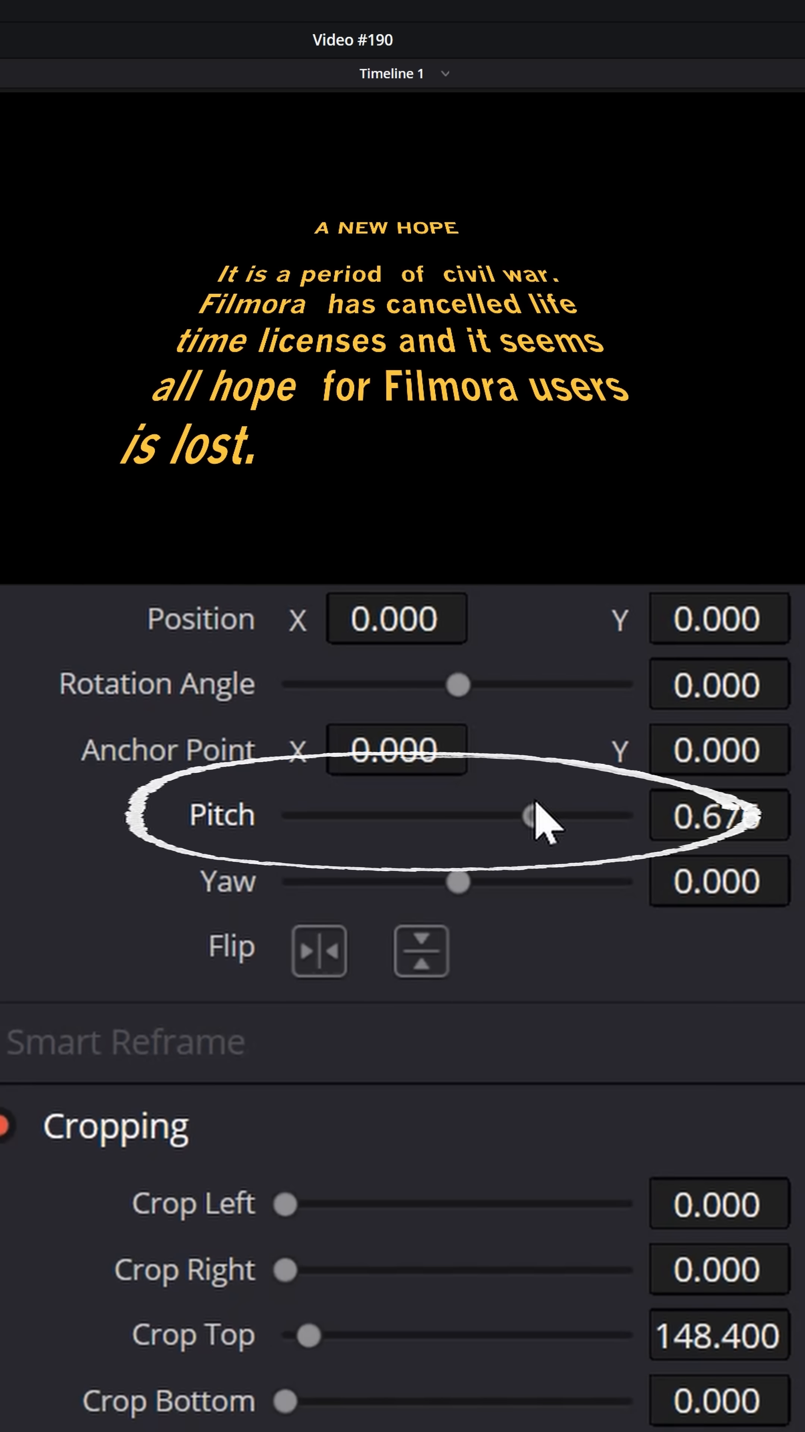
# Raise the title's Pitch so the crawl lines recede toward the top
pyautogui.moveTo(530, 813); pyautogui.dragTo(548, 813)
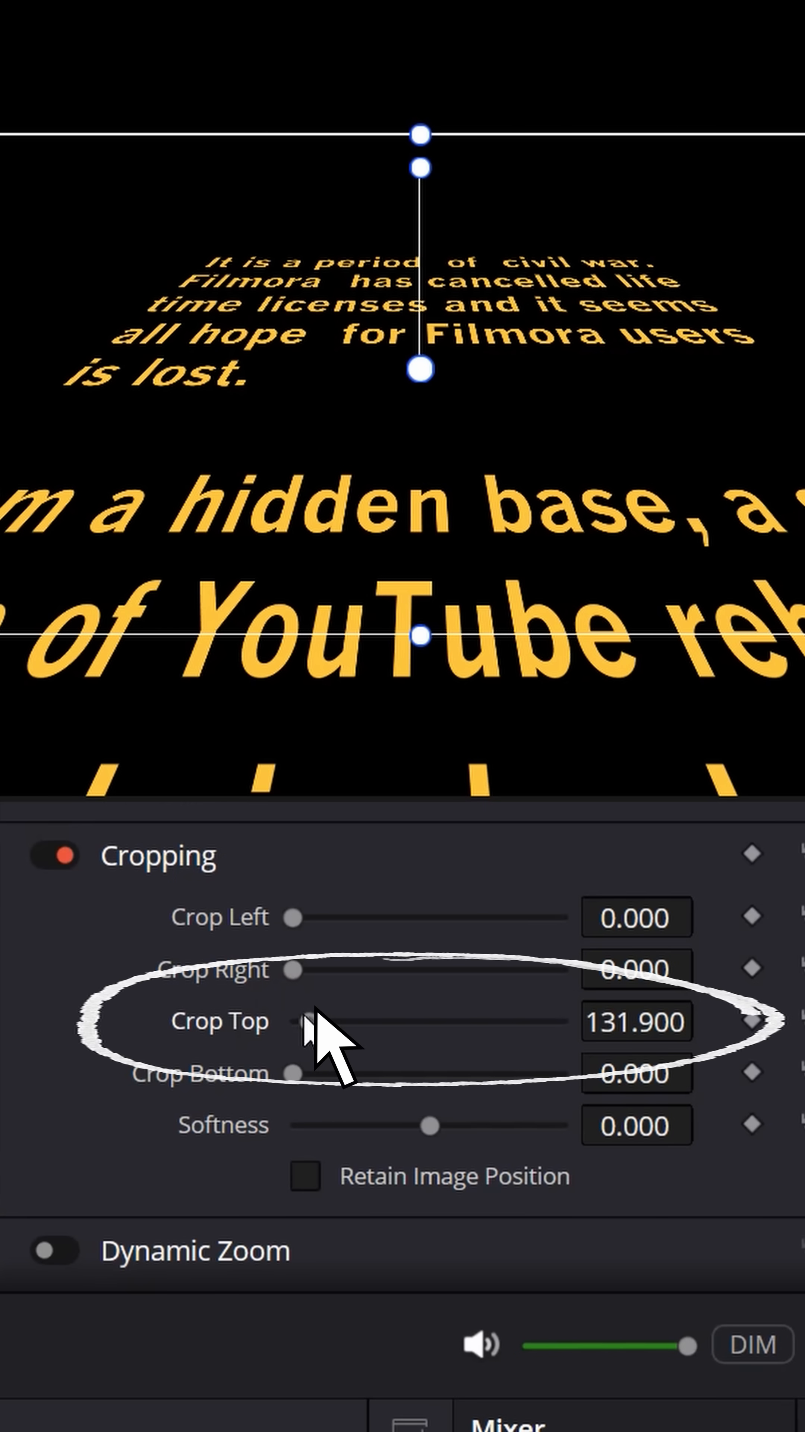
# Crop the crawl's top to 131.9 and soften that edge to -54.2
pyautogui.moveTo(432, 1125); pyautogui.dragTo(355, 1125)
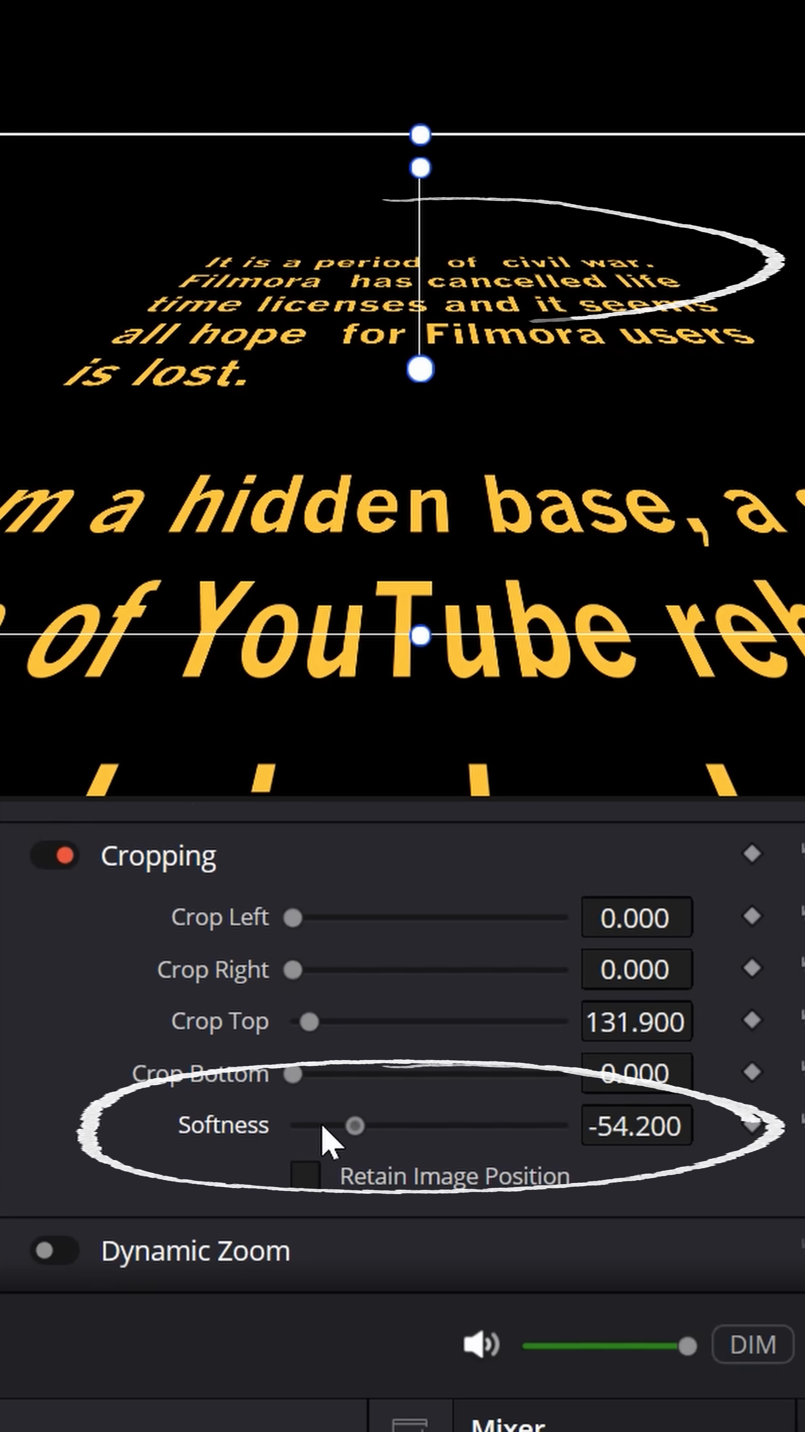
pyautogui.moveTo(356, 1124); pyautogui.dragTo(329, 1124)
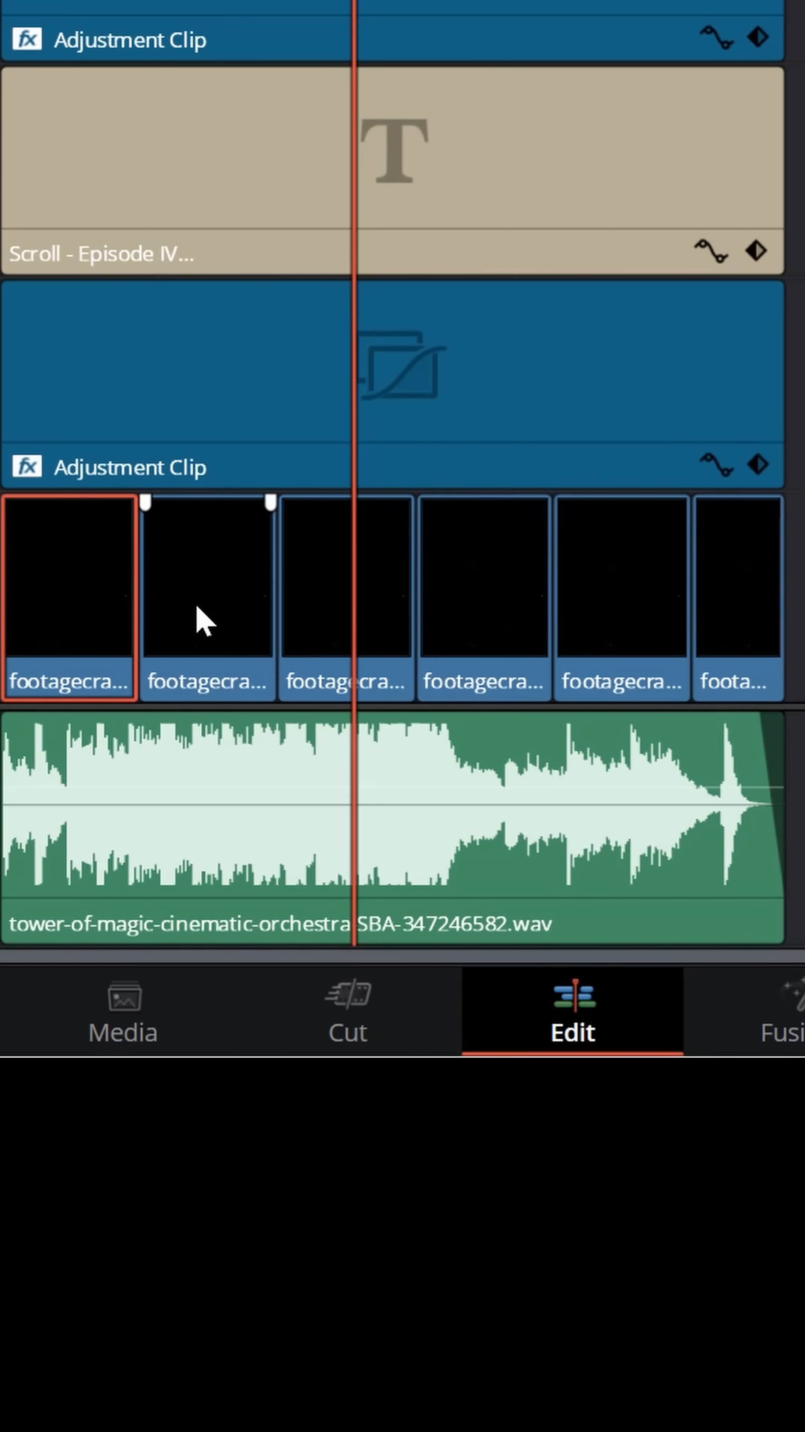
# Select the background footagecrash clip beneath the stacked adjustment clips
pyautogui.click(345, 595)
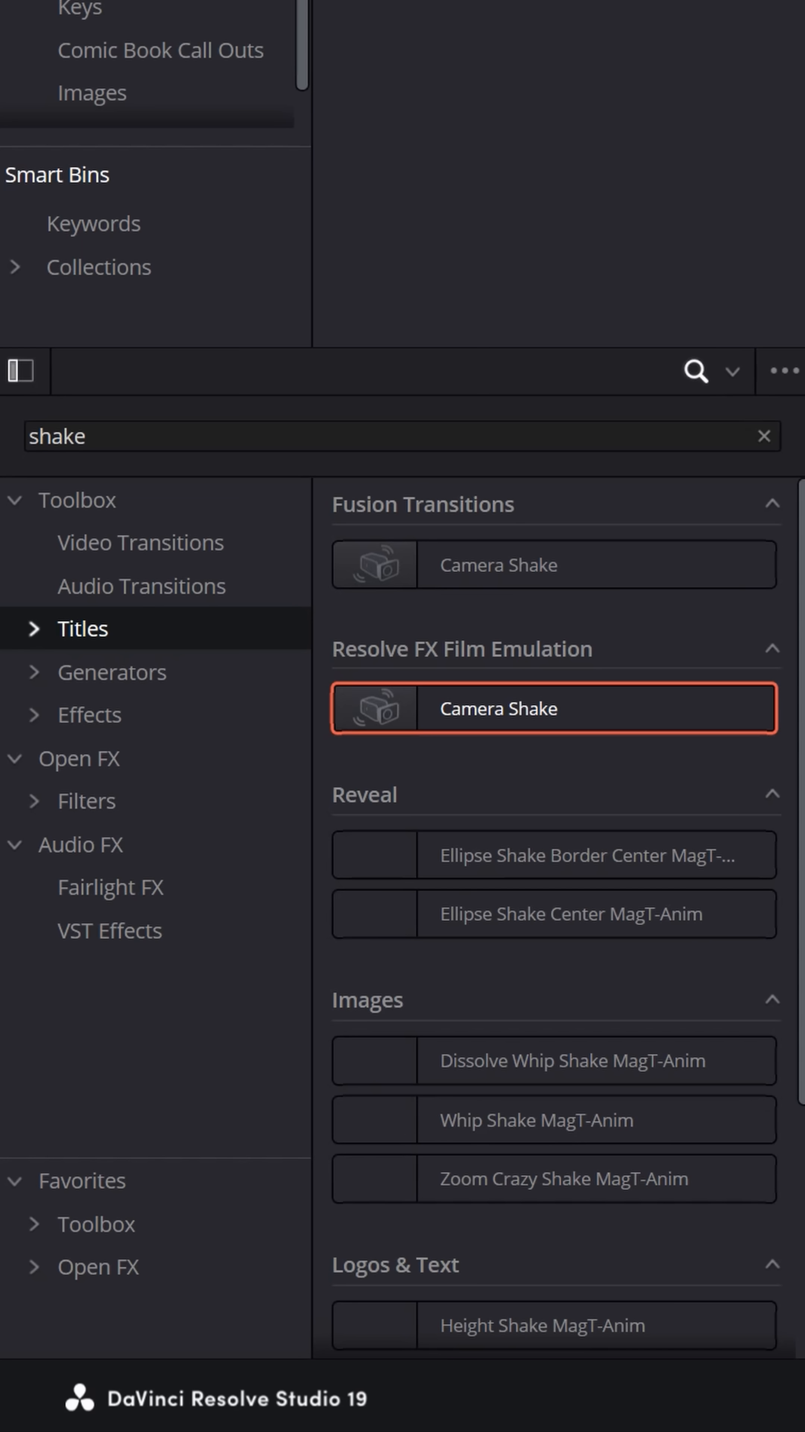
# Search the effects library for shake effects such as Film Emulation Camera Shake
pyautogui.write('direct')
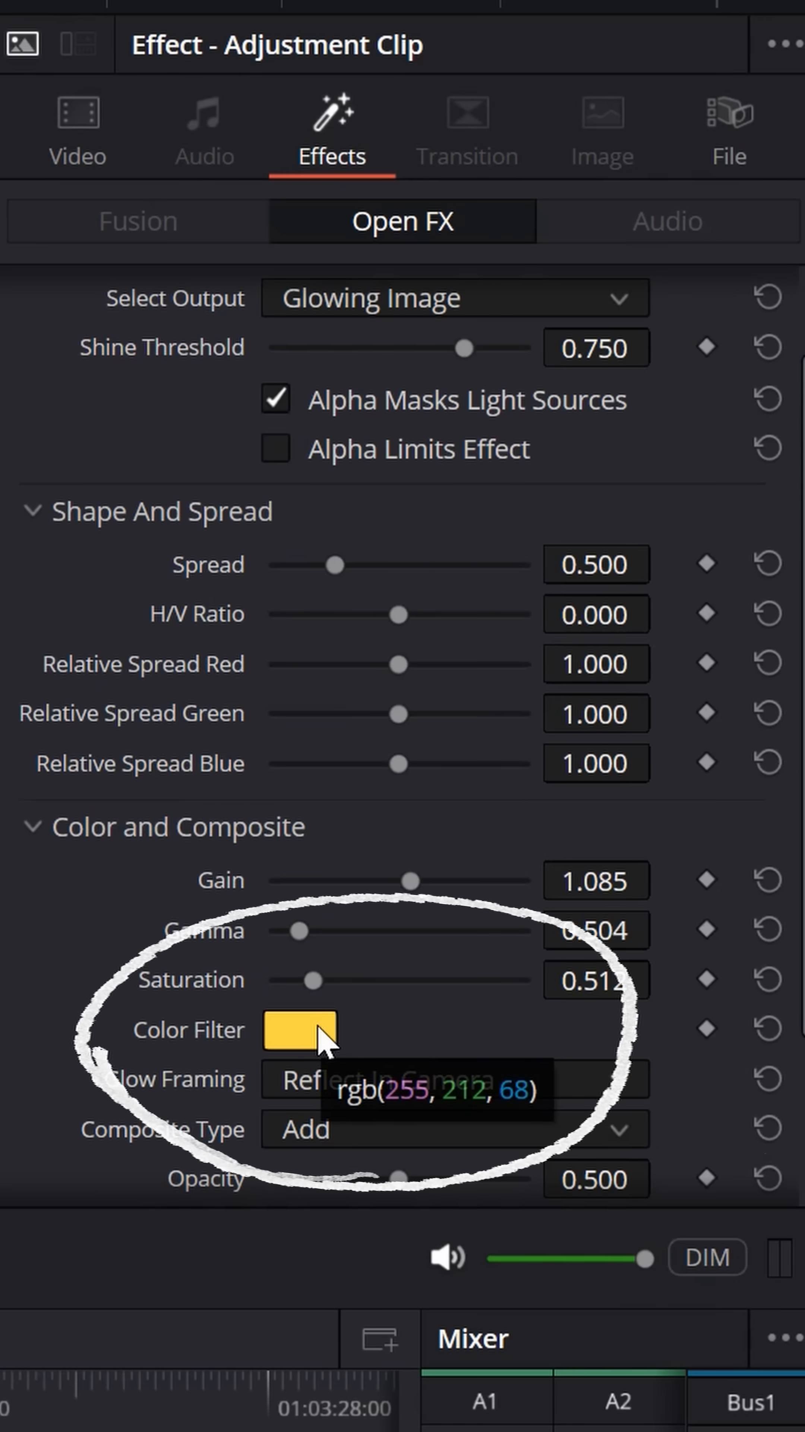
# Sample the crawl text's yellow (#ffca43) as the glow's Color Filter and confirm it
pyautogui.click(301, 1030)
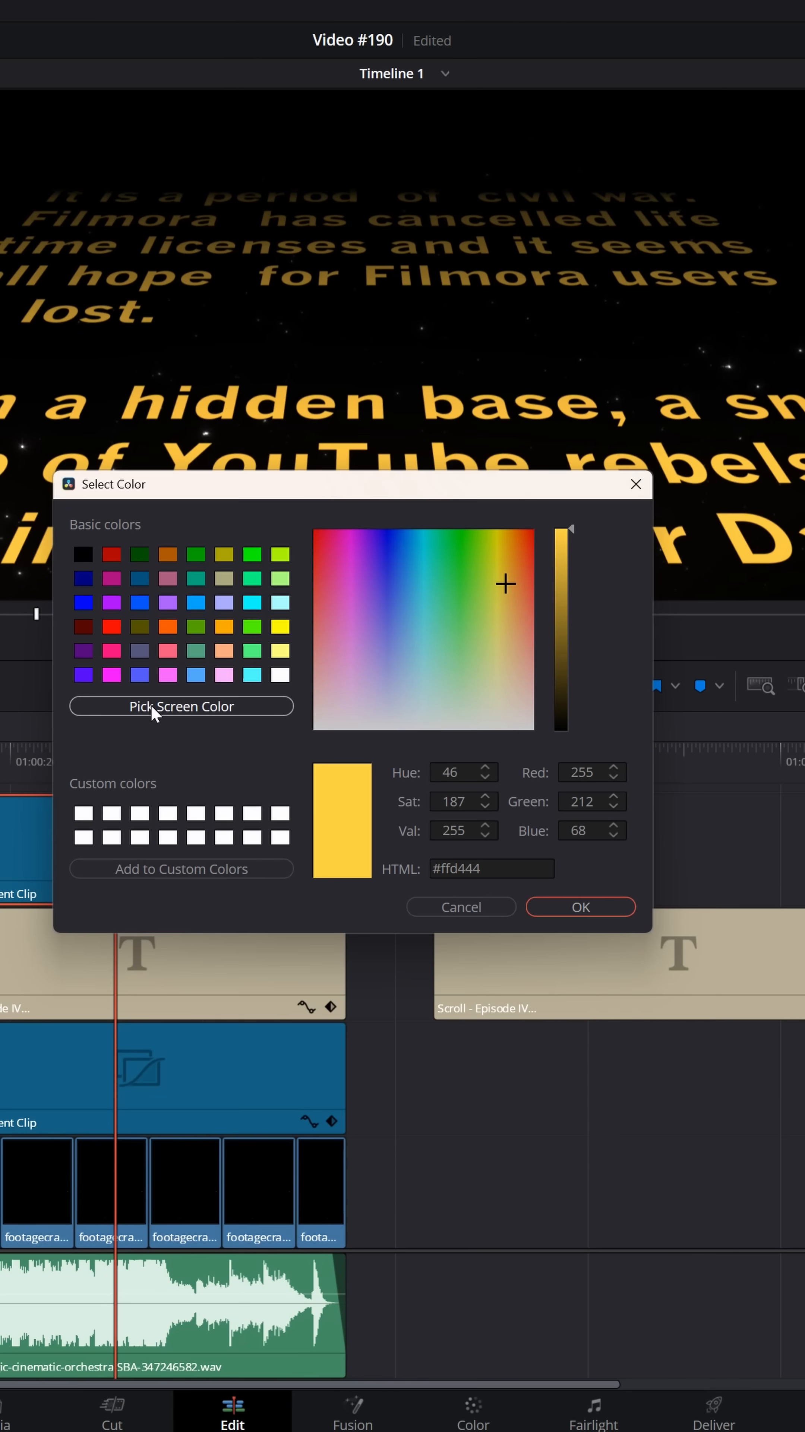
pyautogui.click(181, 706)
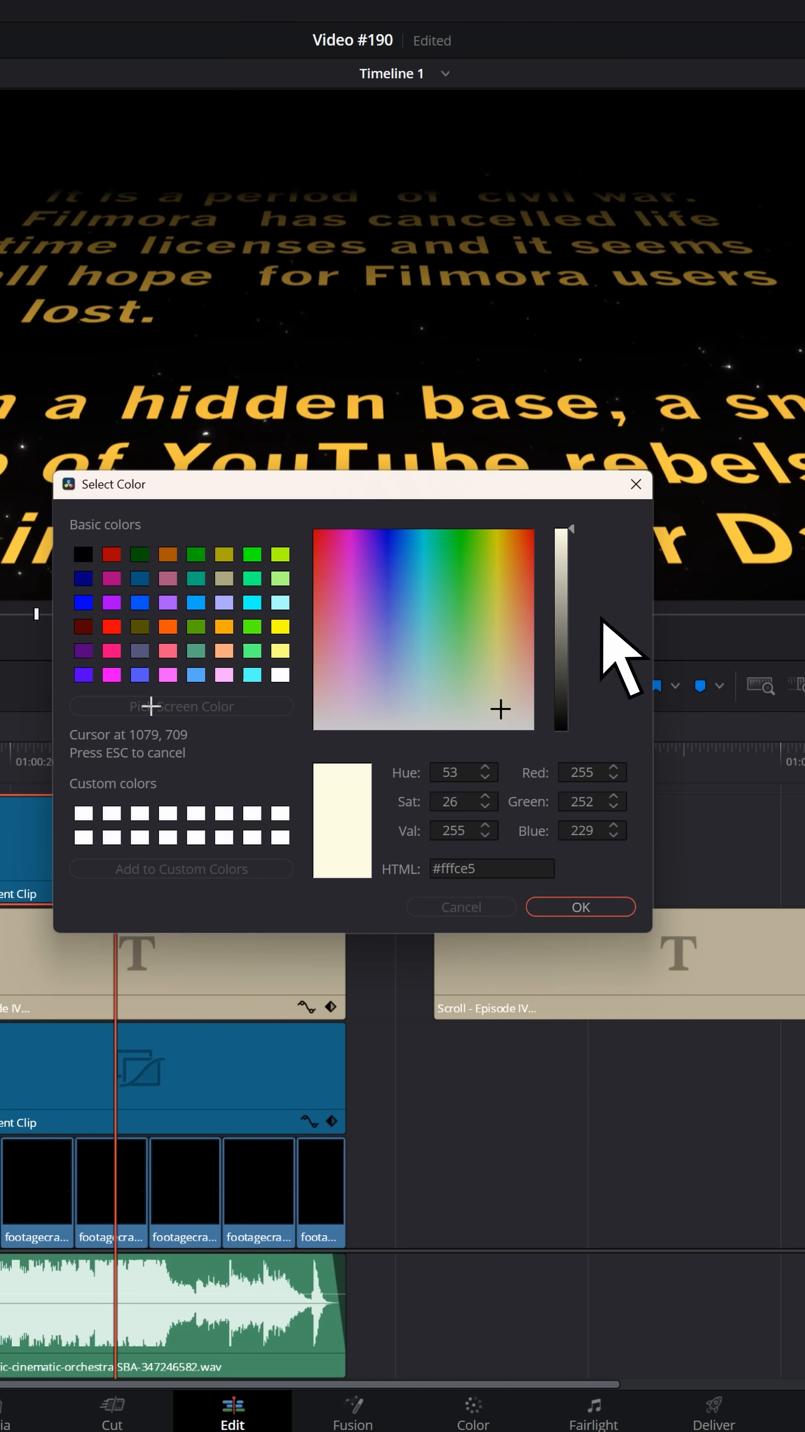
pyautogui.click(507, 581)
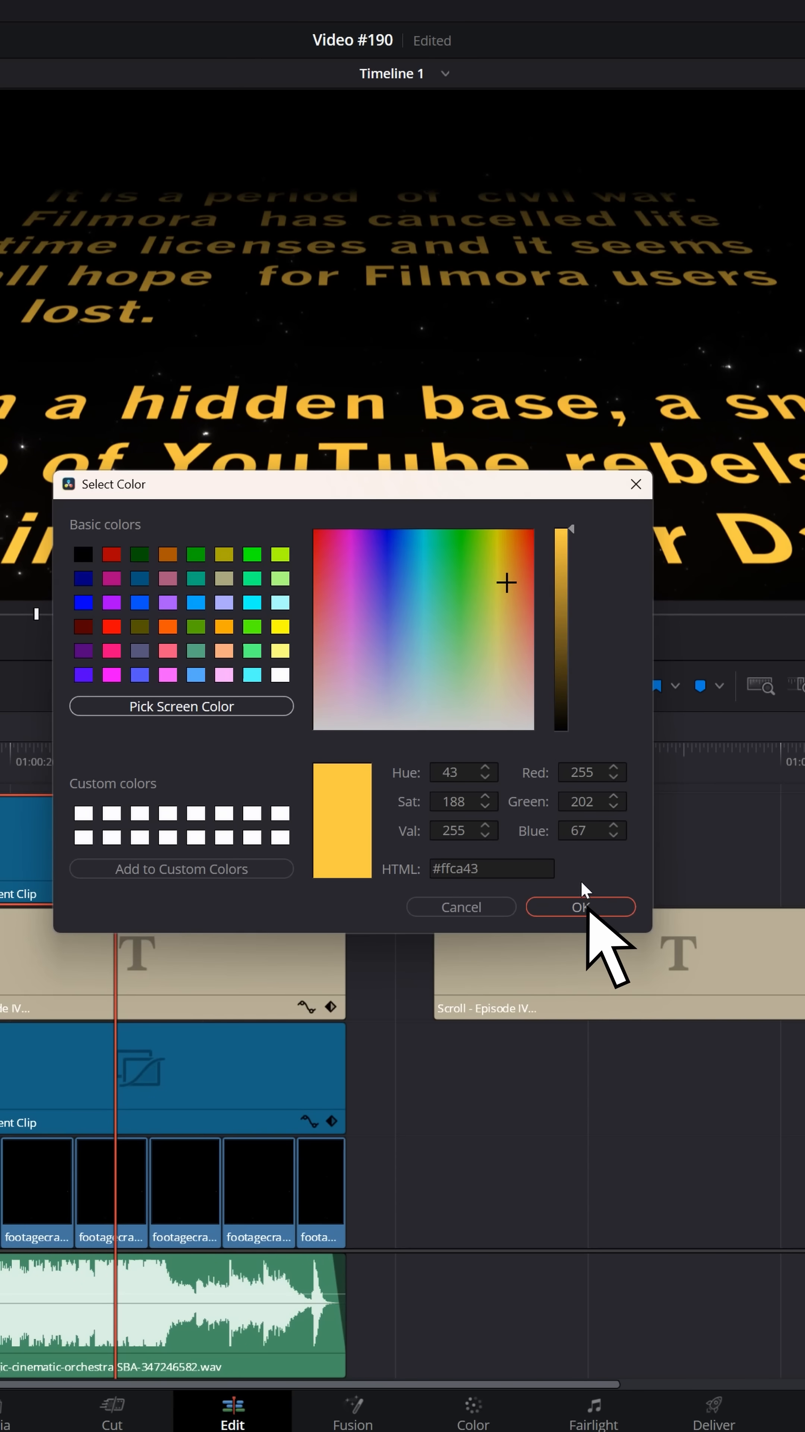
pyautogui.click(582, 907)
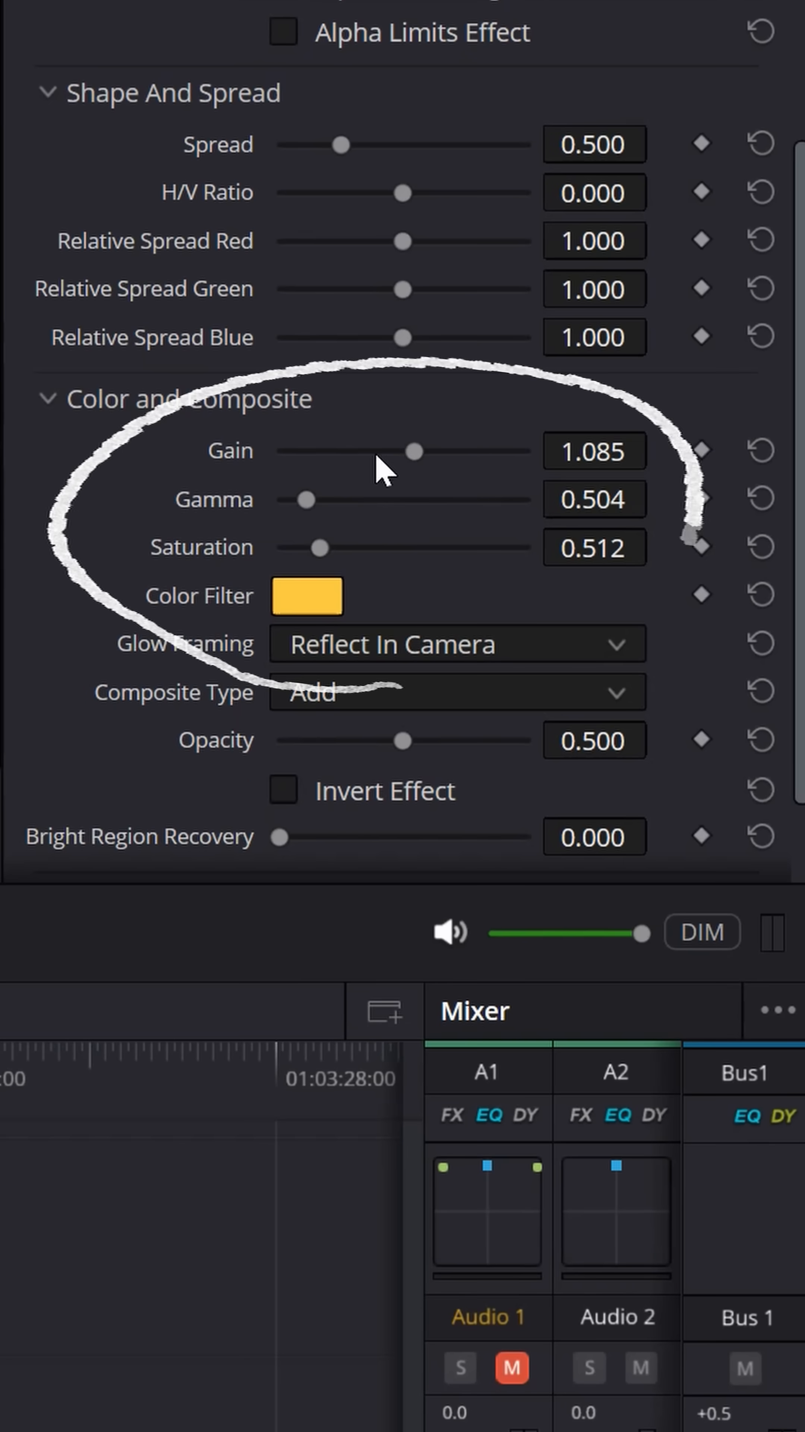